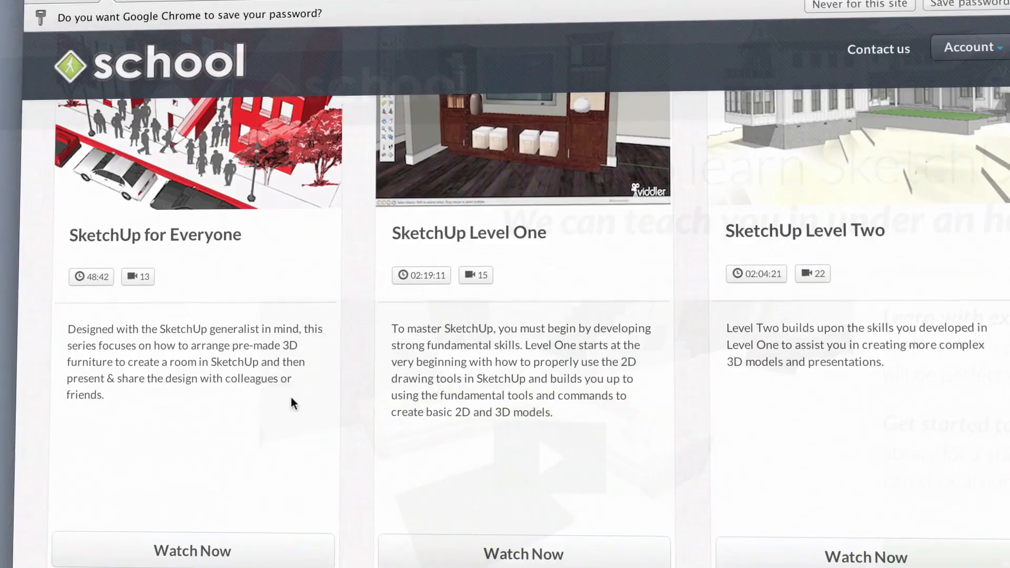
Open the SketchUp Level One course and play its 'Basic Drawing in 3D' lesson.
click(524, 554)
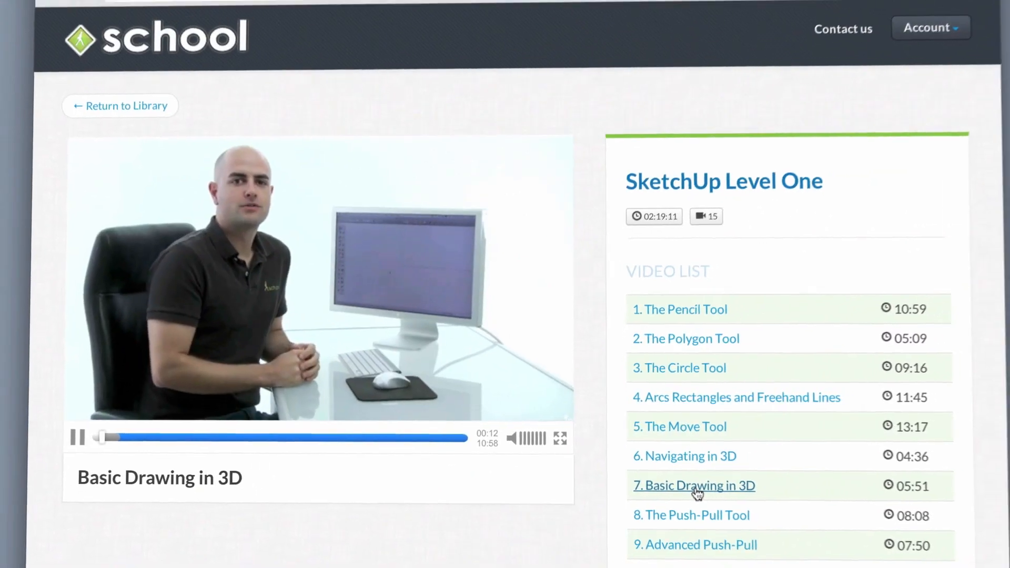
click(694, 486)
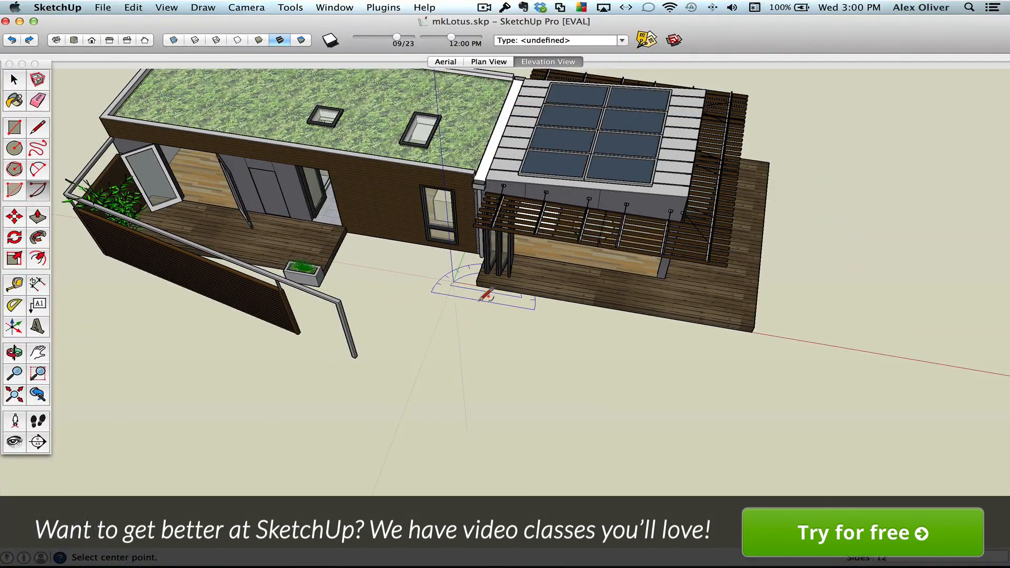
Set the centre point of a new arc on the house model.
click(458, 286)
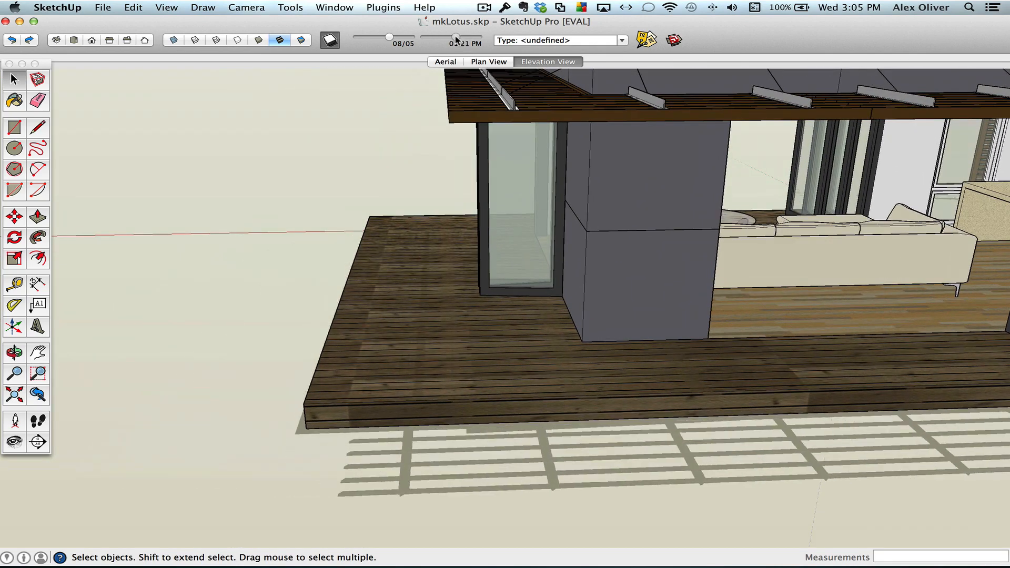
Slide the shadow time earlier in the day so the pergola shadow moves across the deck.
drag(455, 37, 448, 37)
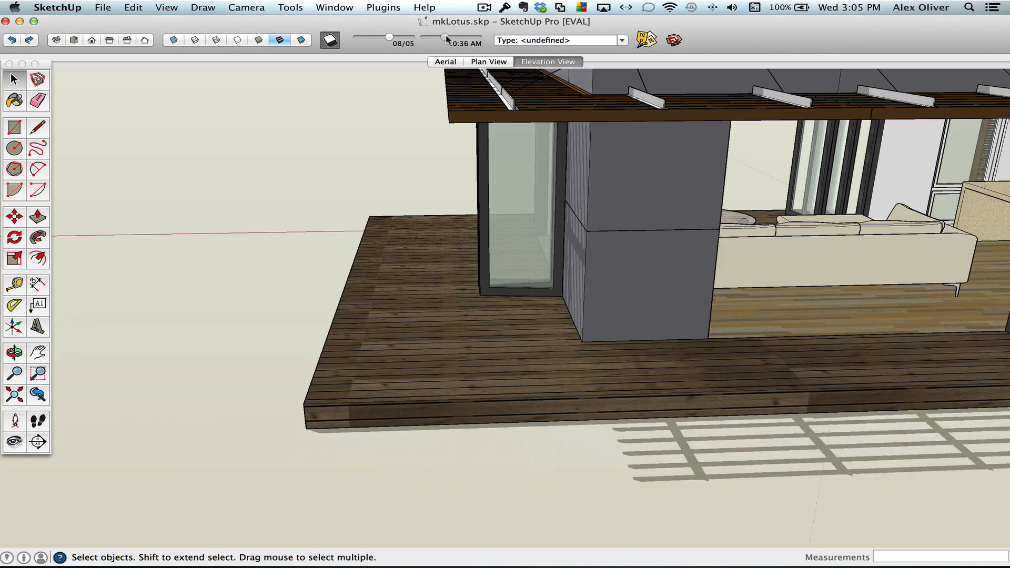
drag(444, 36, 454, 36)
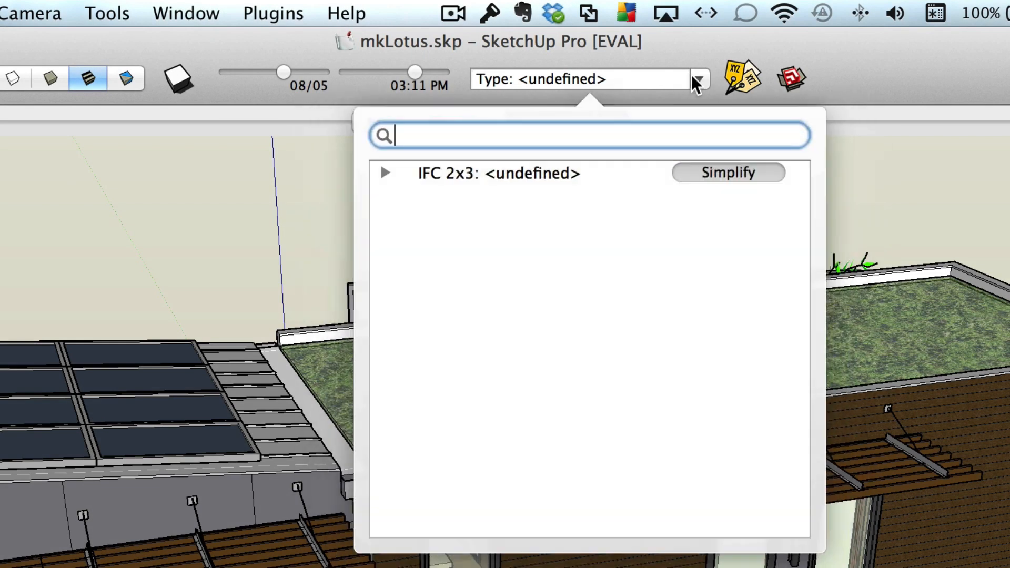
Classify the tall window as IfcWindow from the IFC 2x3 type list.
click(389, 174)
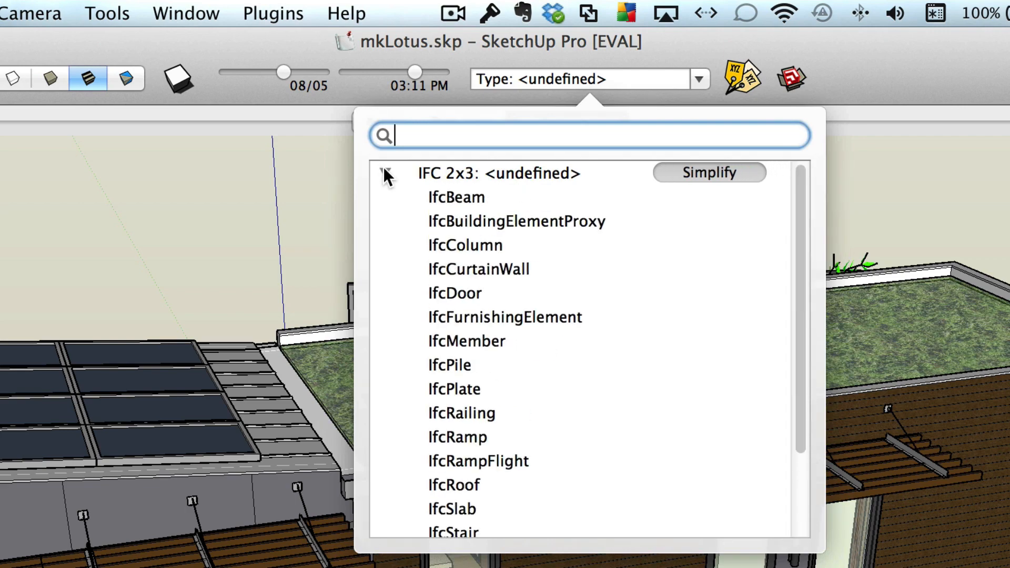
scroll(down, 3)
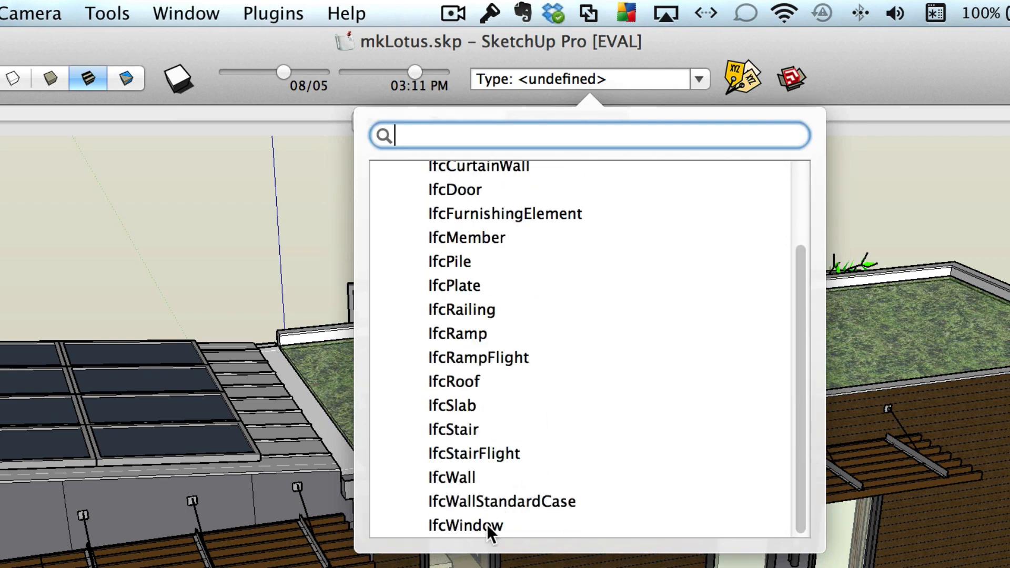
click(460, 524)
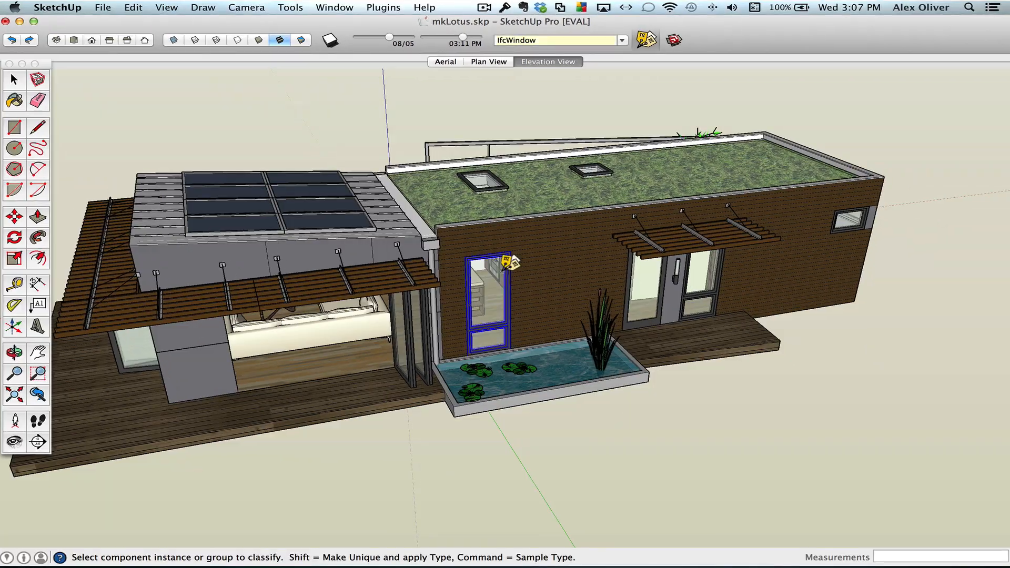
click(104, 8)
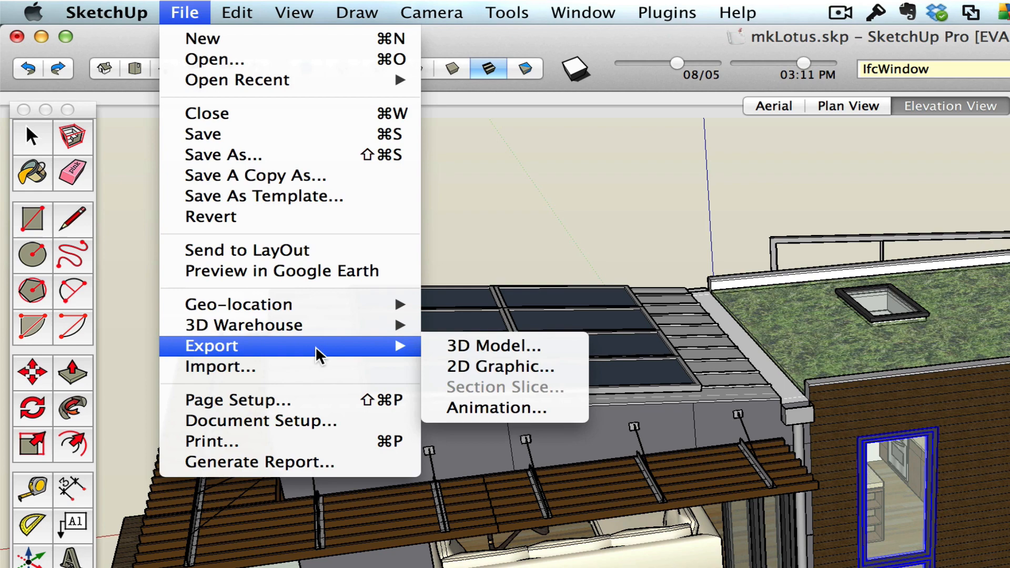
Start exporting the model as a 3D file in IFC format.
click(494, 345)
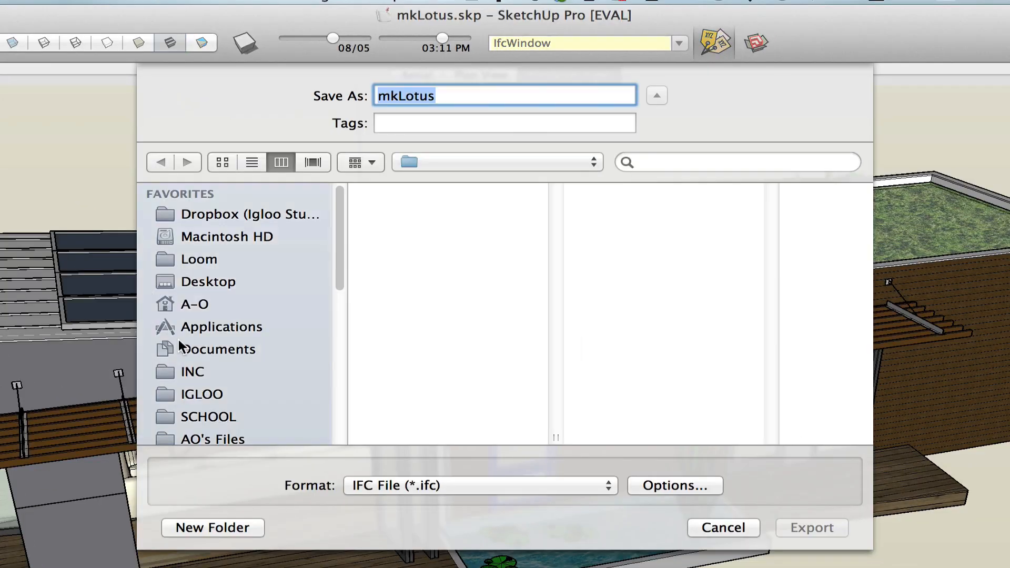
click(208, 281)
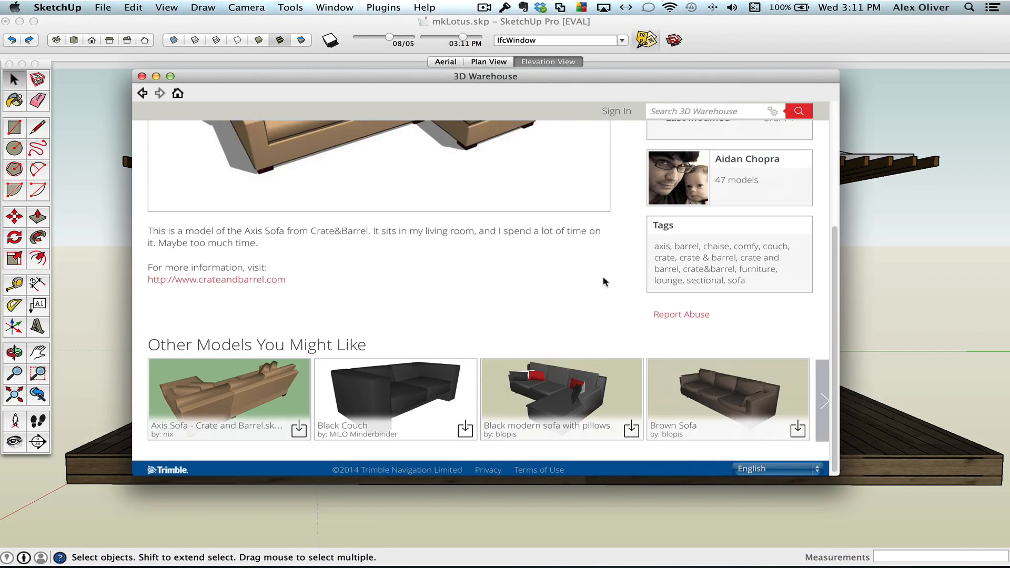
Search 3D Warehouse for 'door', open NanaWall's models and edit the WD66 wall's unit width.
text(door)
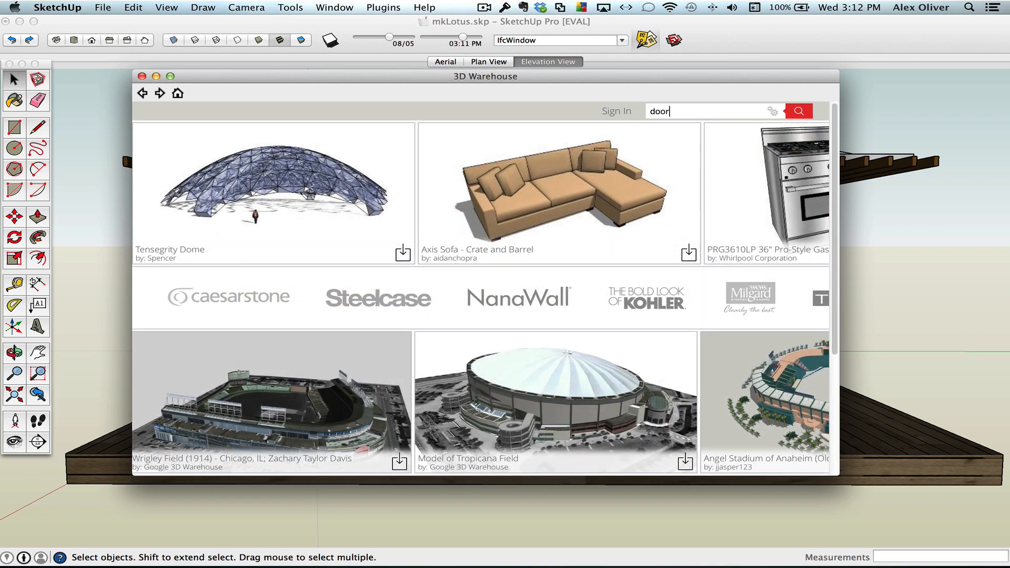
click(798, 112)
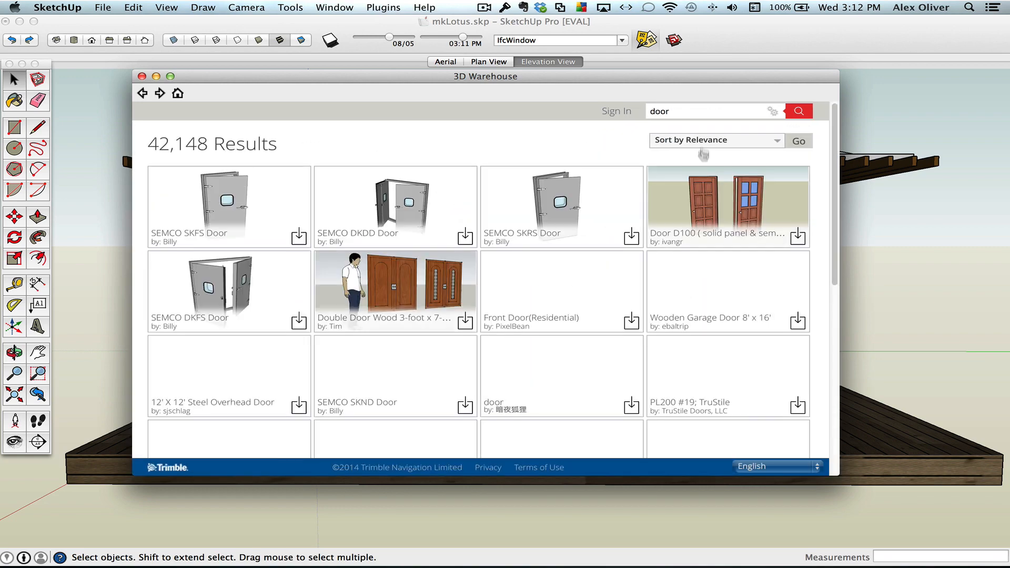
scroll(down, 3)
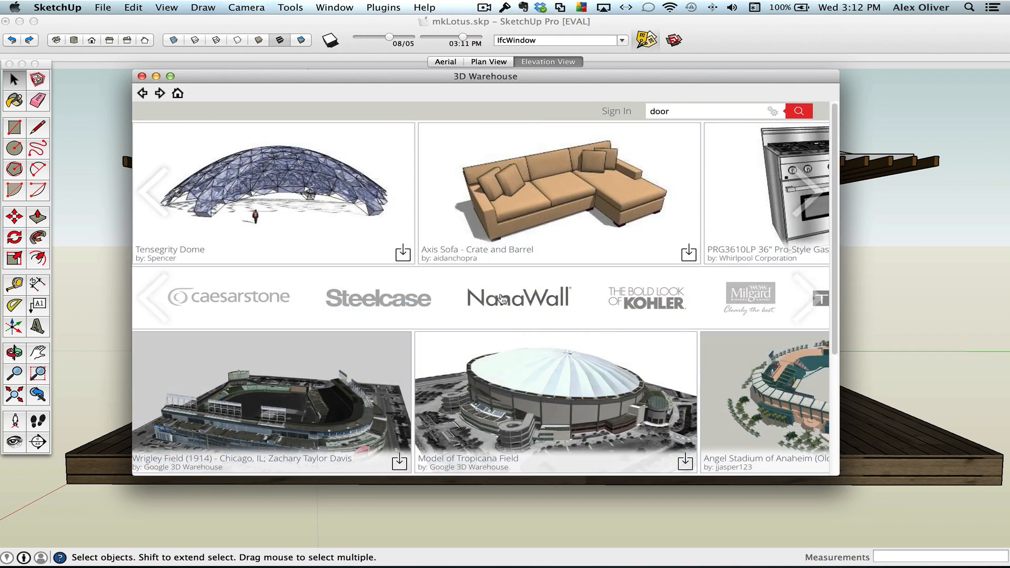
click(518, 298)
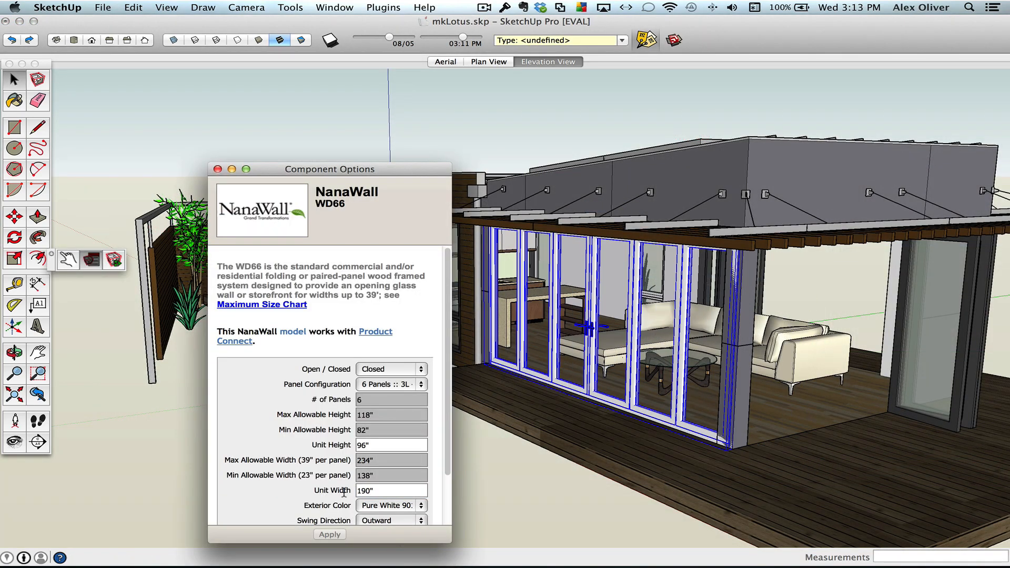
click(332, 8)
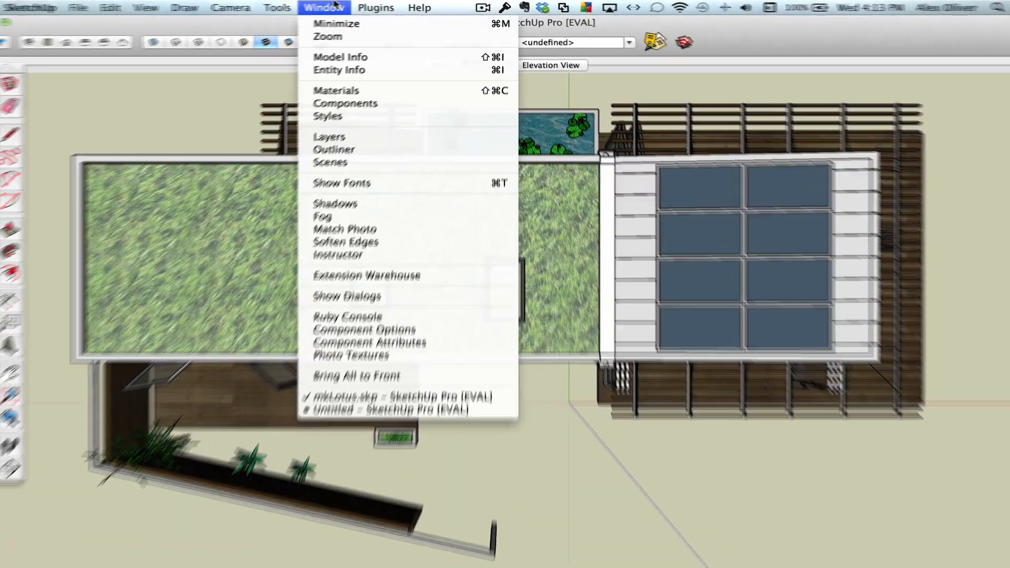
Query RUBY_VERSION in the Ruby Console to see which Ruby SketchUp uses.
click(348, 316)
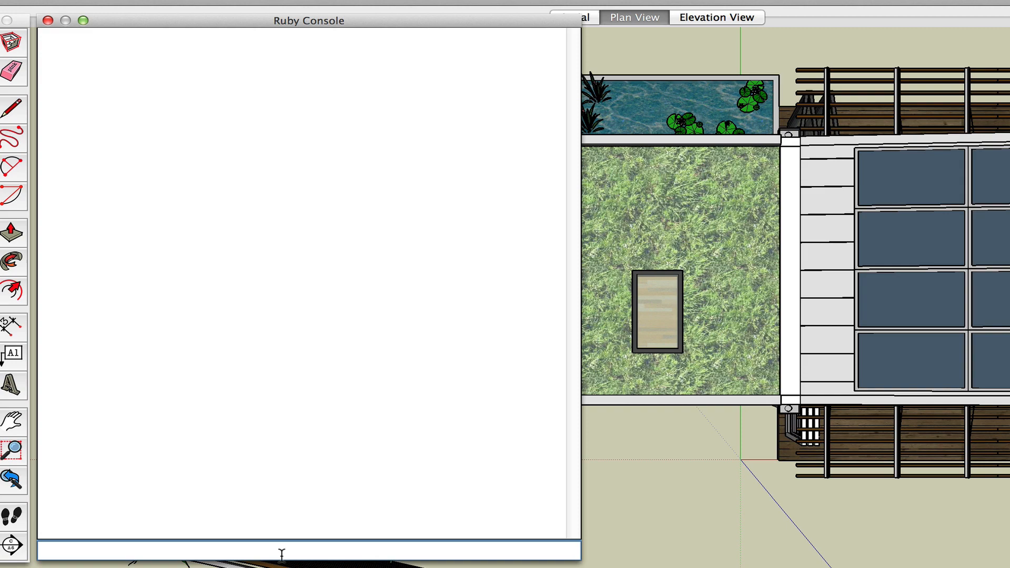
text(RUBY_VER)
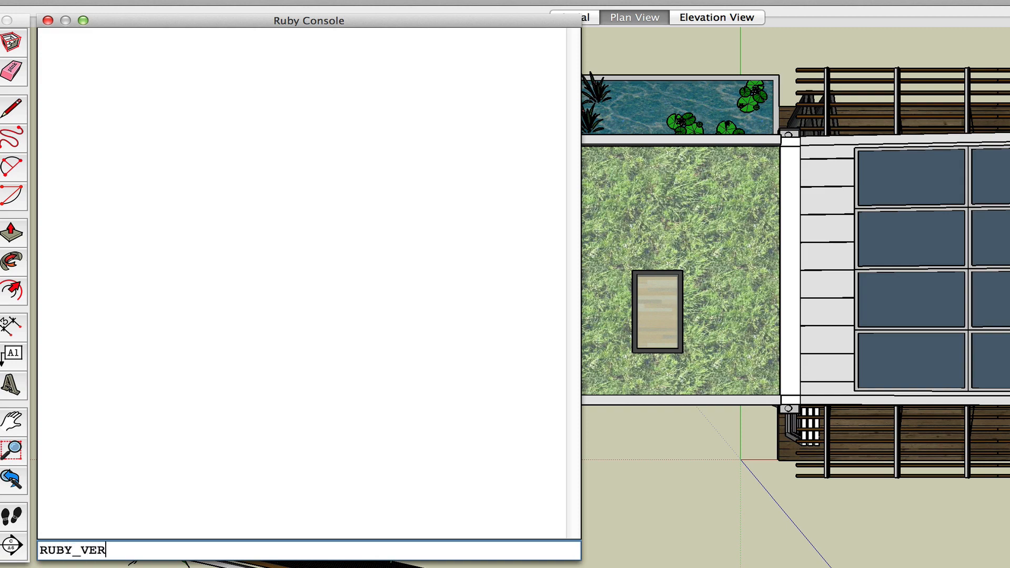
key(Return)
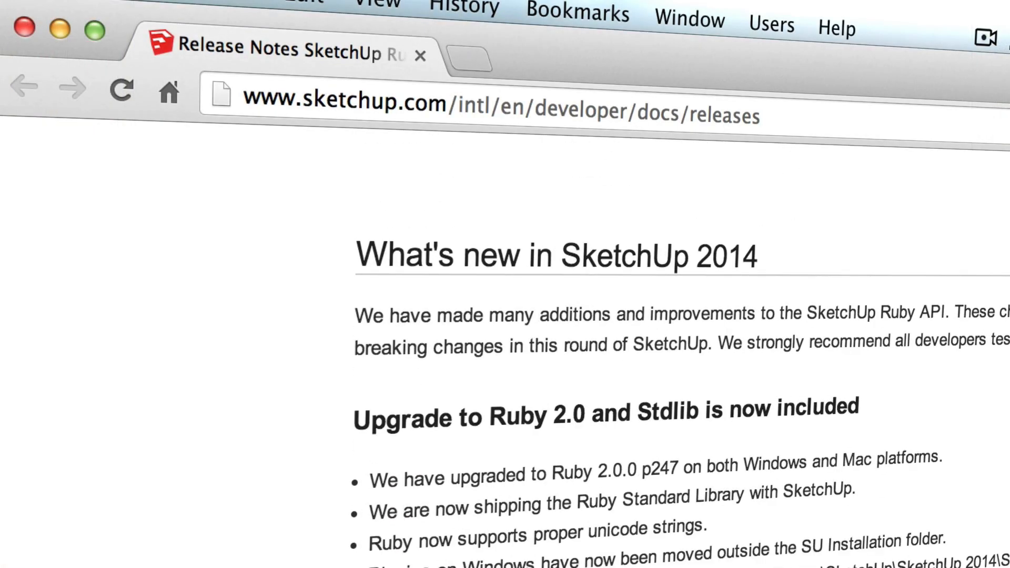
Scroll through the Ruby API release notes and the Extension Warehouse extension listing.
scroll(down, 3)
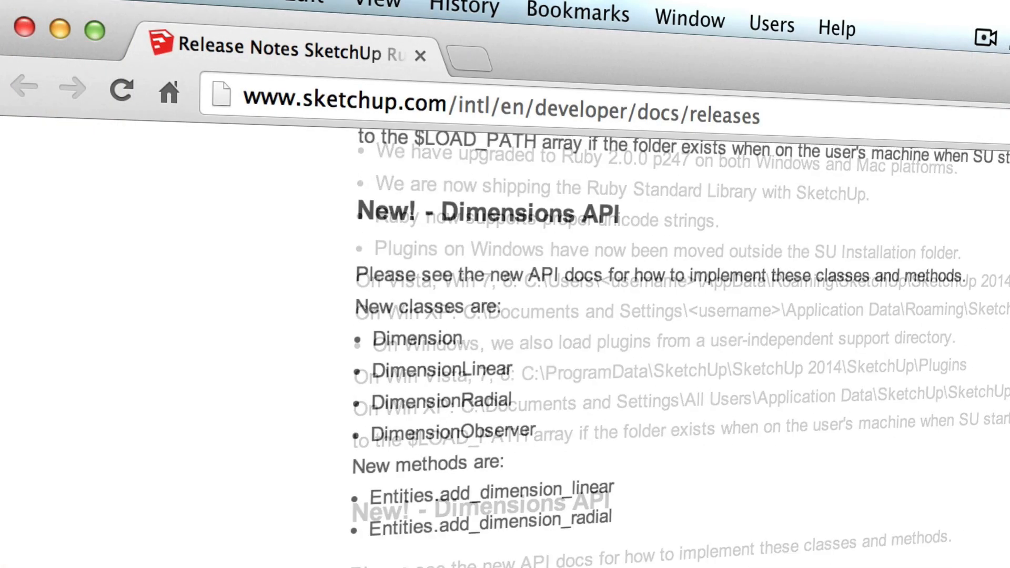
scroll(down, 3)
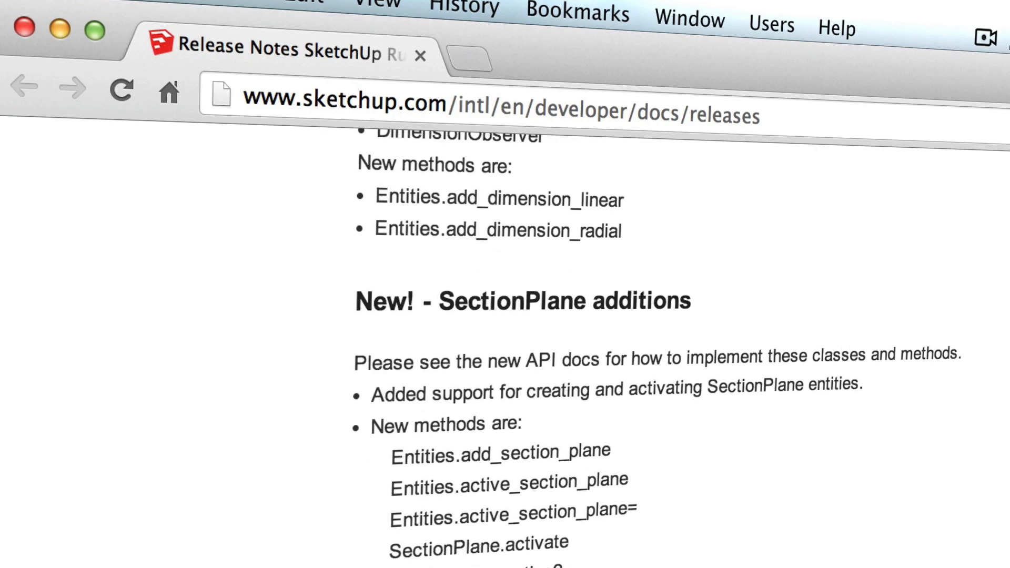
scroll(down, 3)
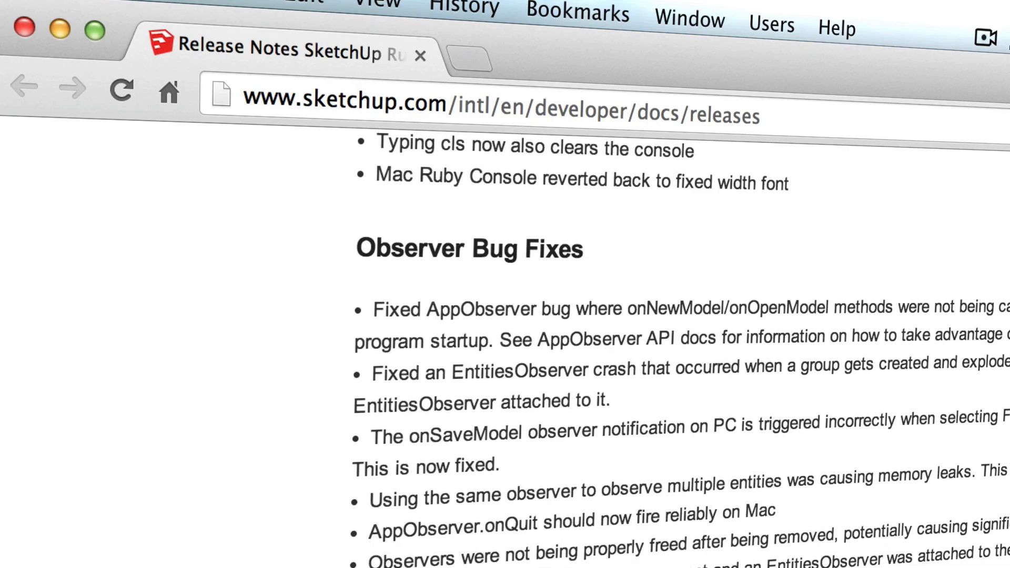
scroll(down, 3)
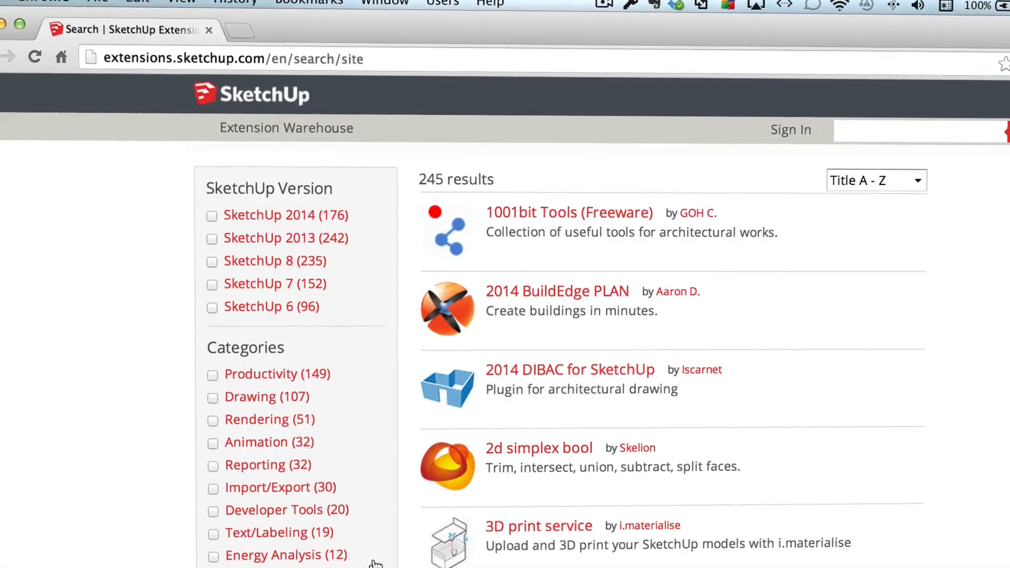
scroll(down, 3)
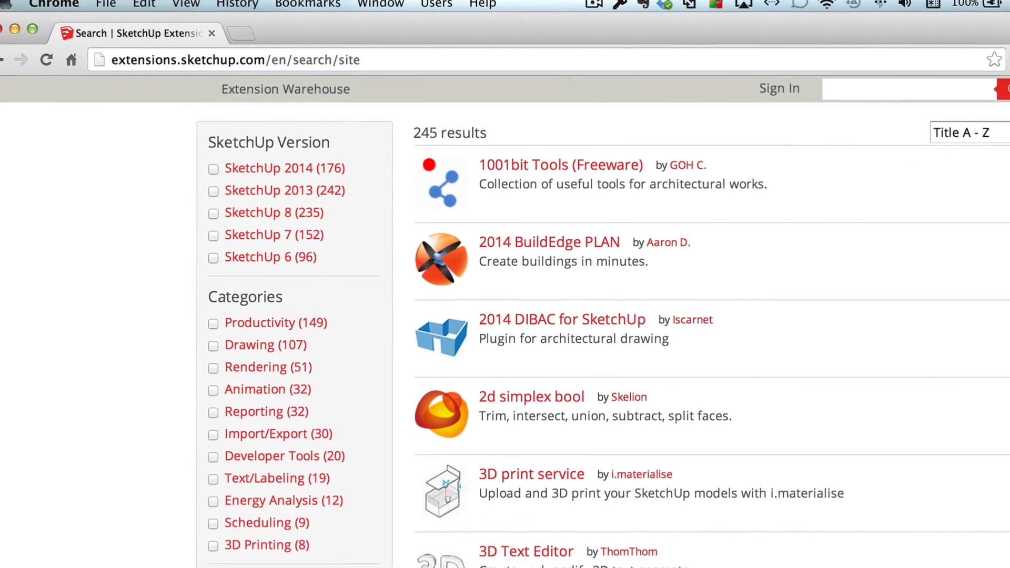
scroll(down, 3)
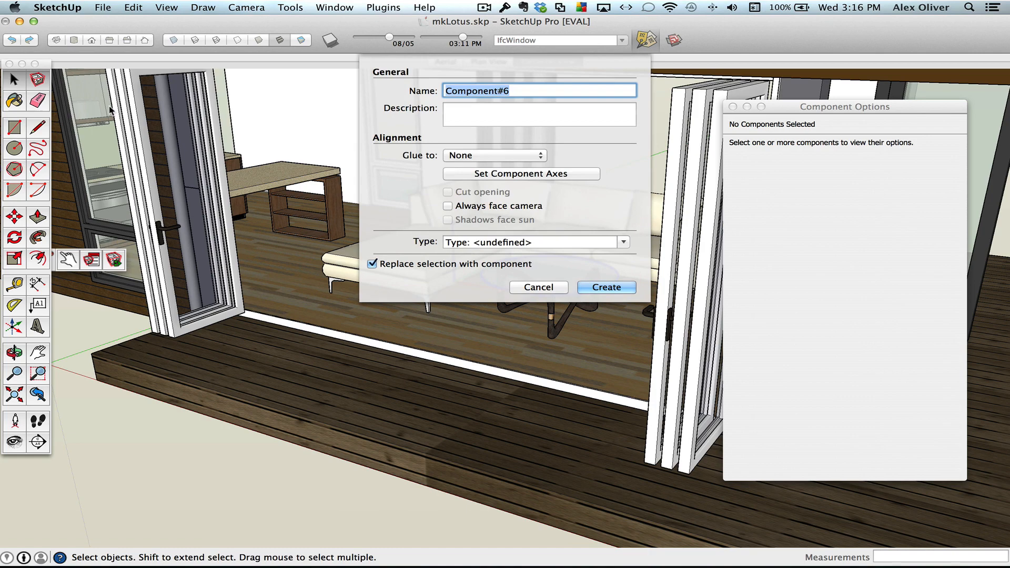
Name the new component 'Glass'.
text(Glass)
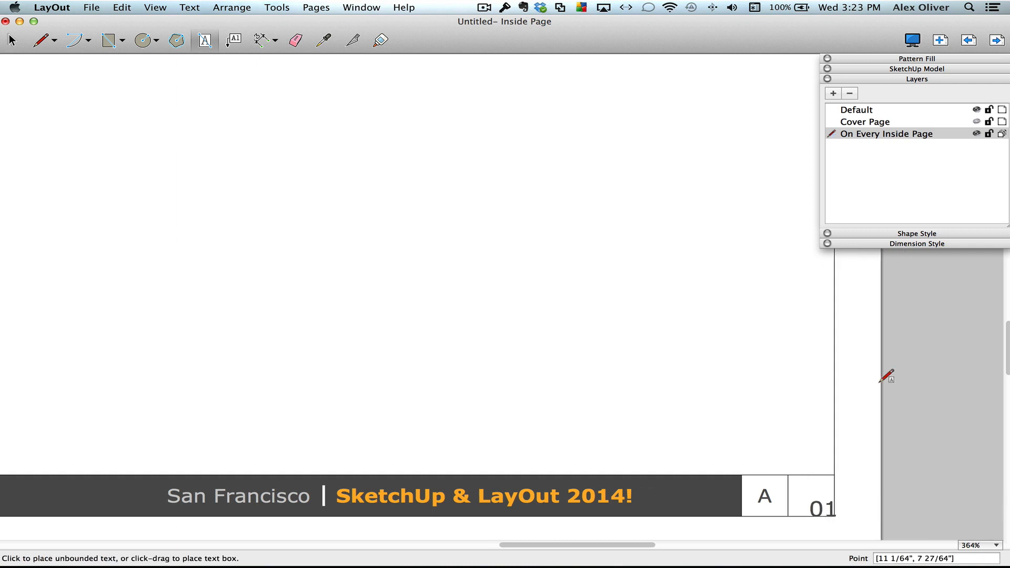
Select the footer page number and page forward to confirm it updates on each inside page.
click(809, 509)
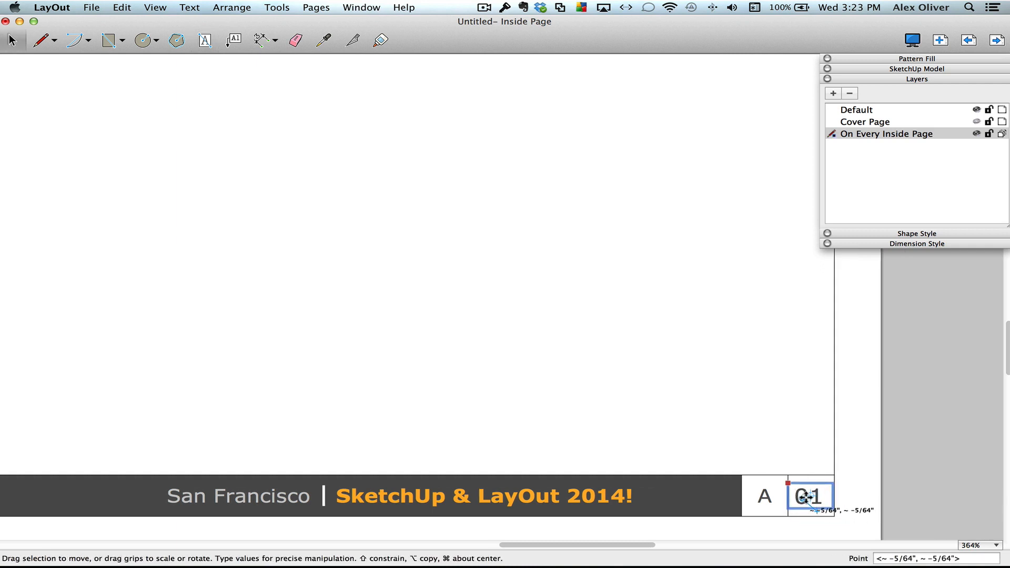
click(997, 41)
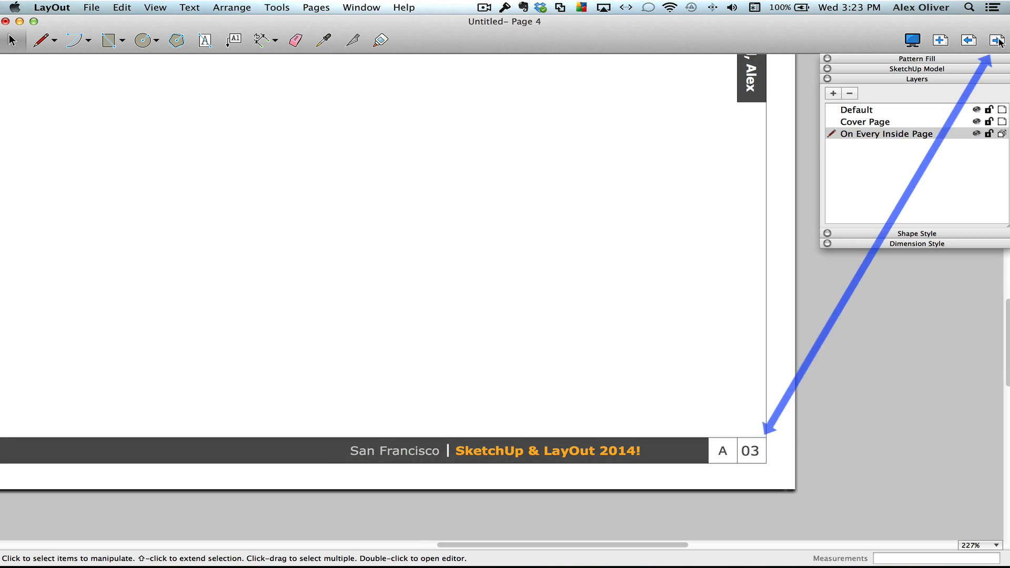
click(996, 39)
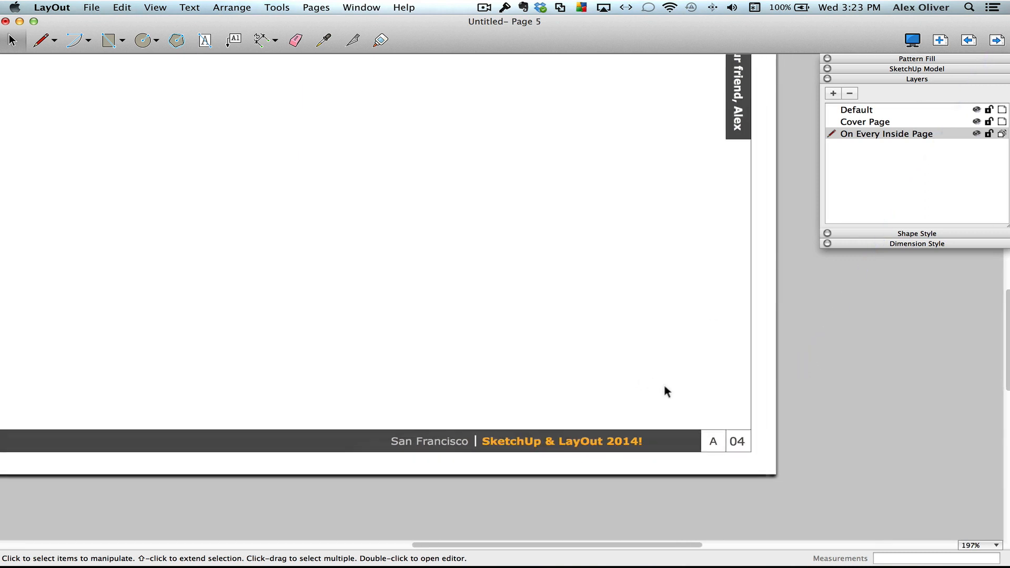
click(93, 8)
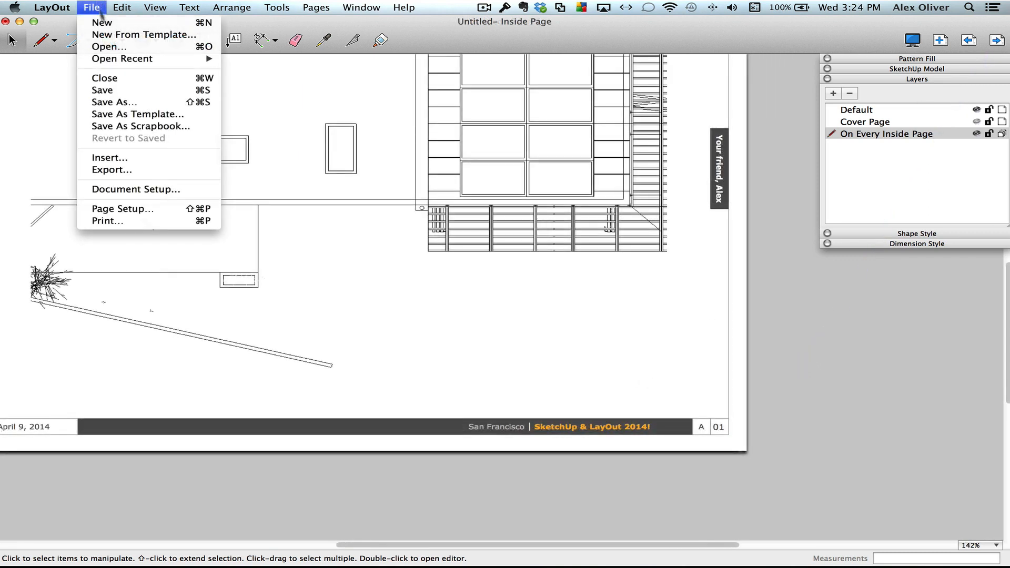
Set the Author auto-text value to 'Ale' in Document Setup.
click(135, 190)
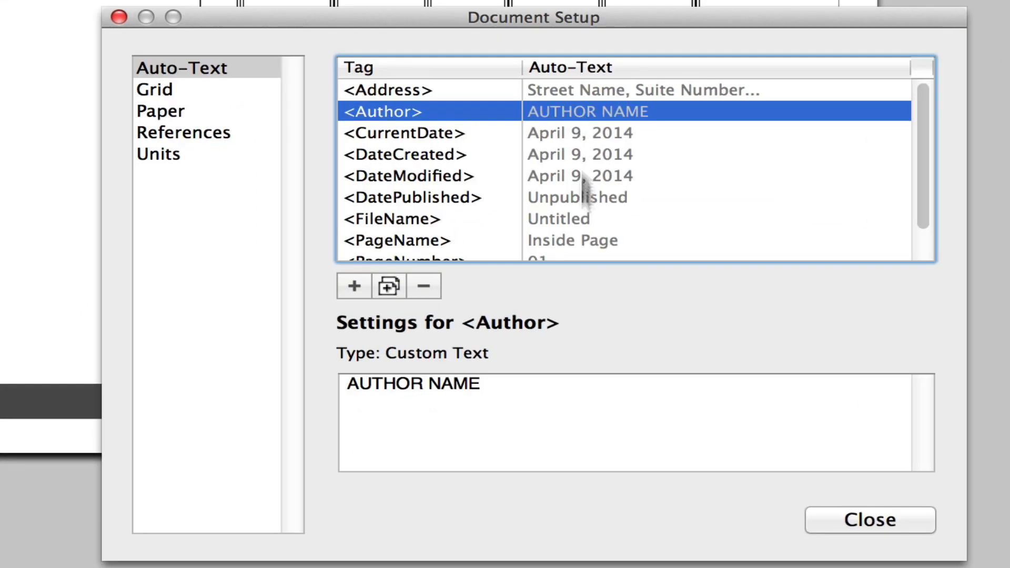
text(Ale)
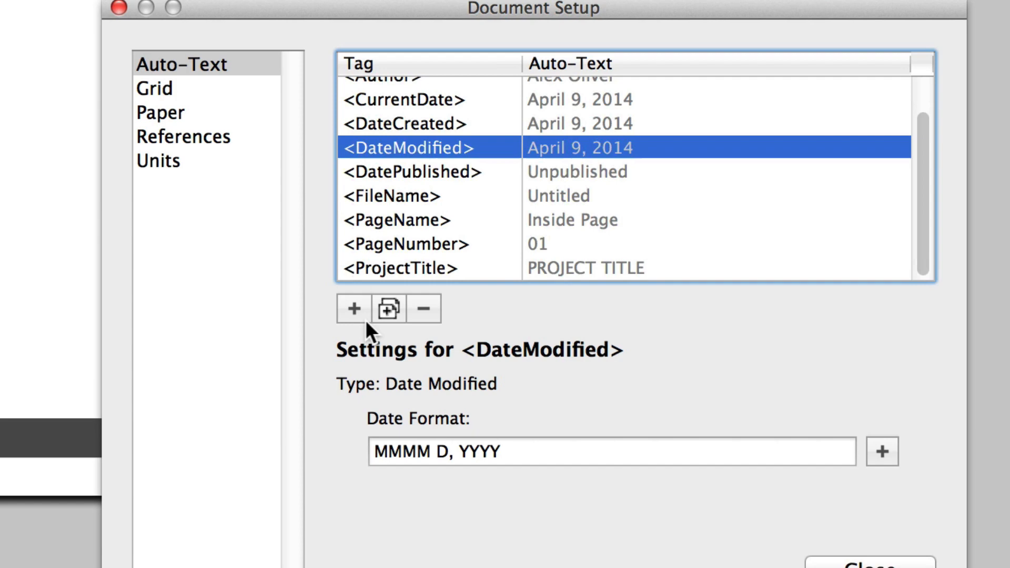
Add a Custom Text auto-text tag and name it 'TheSketchUpSh'.
click(352, 309)
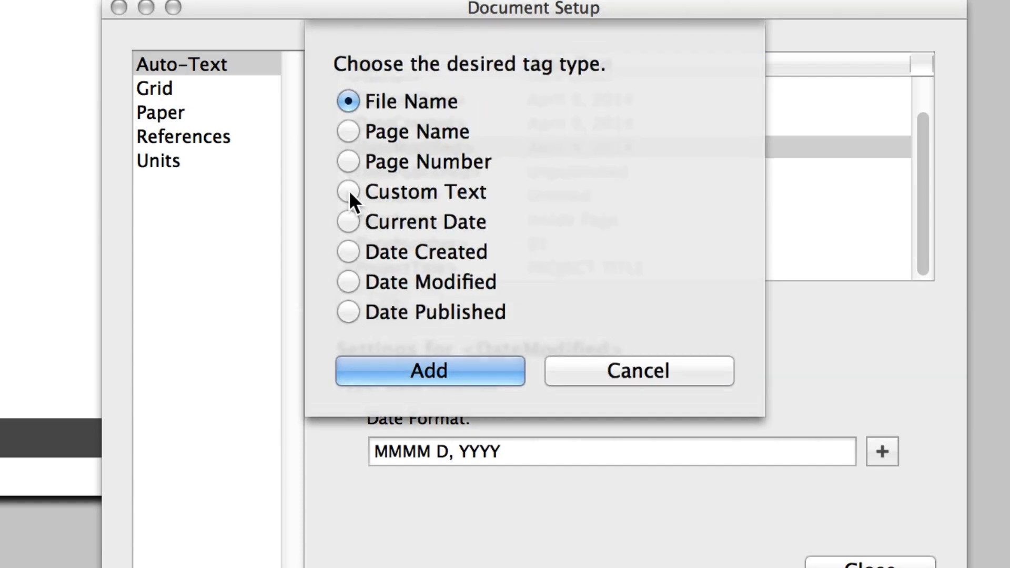
click(429, 370)
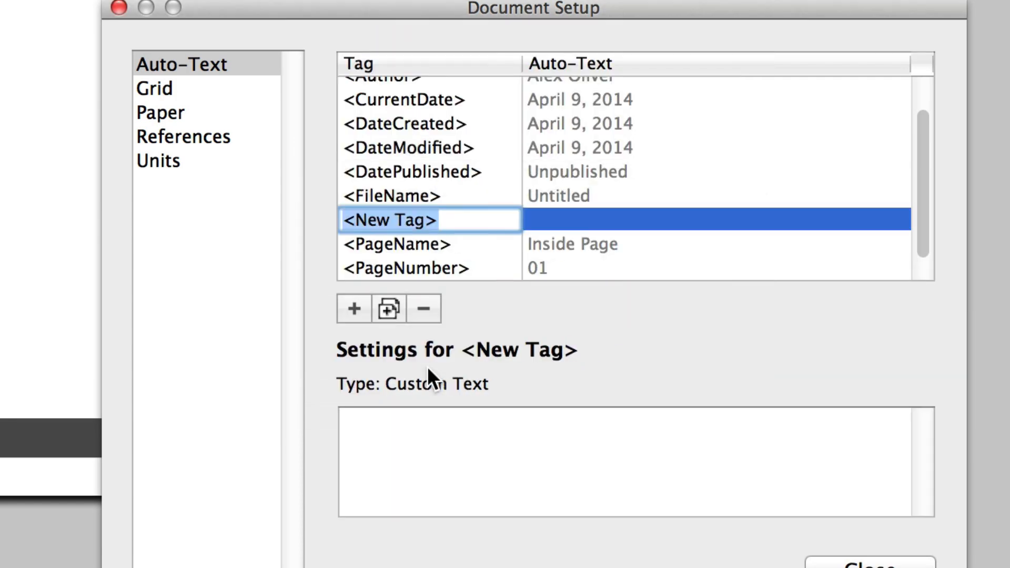
text(TheSketchUpSh)
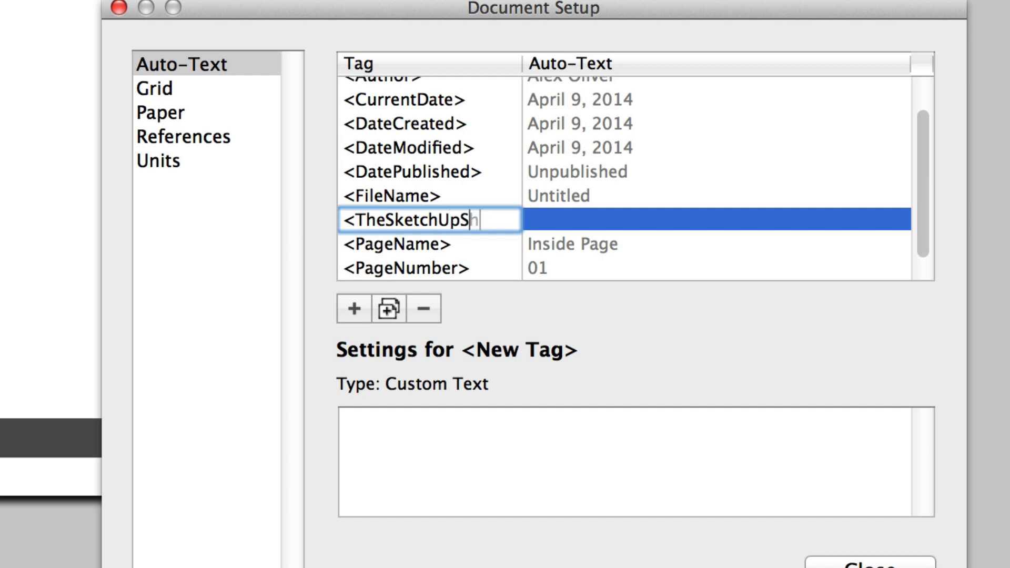